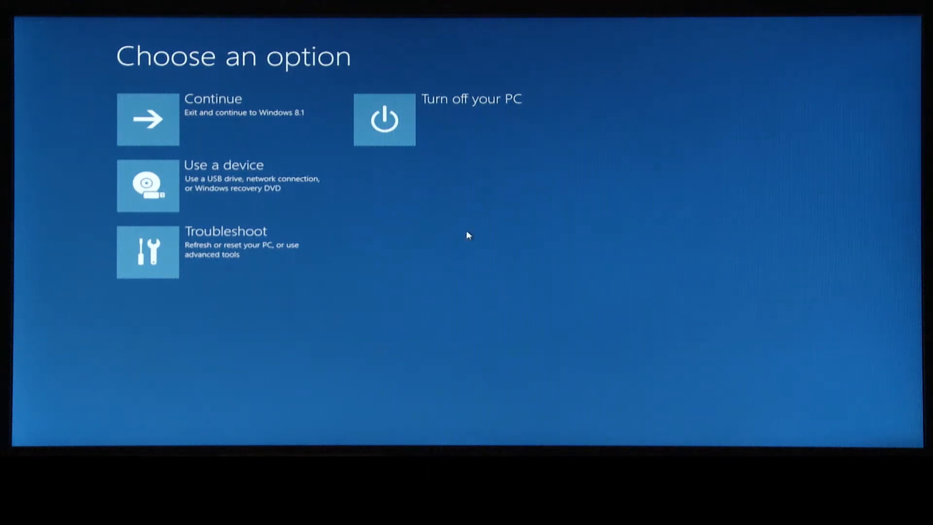
mouse_move(202, 249)
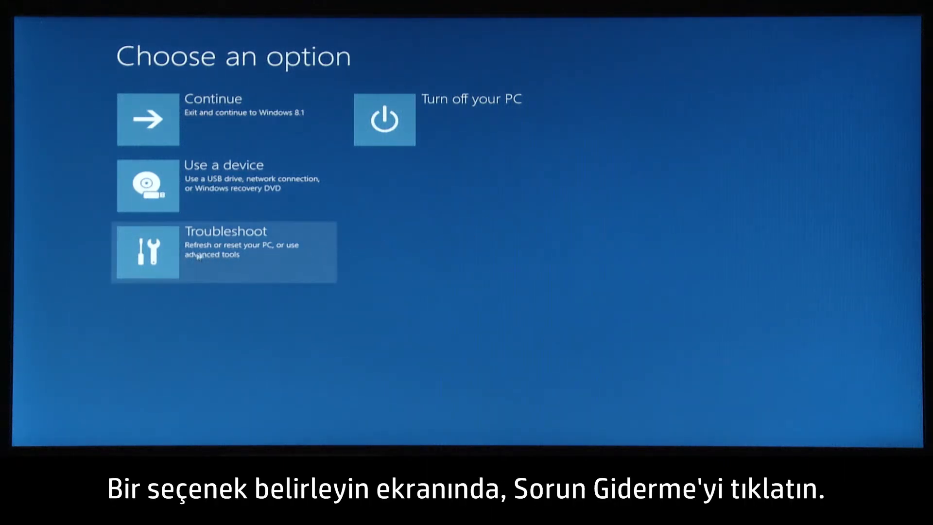
Step: Go from Choose an option through Troubleshoot to the Advanced options page
left_click(223, 252)
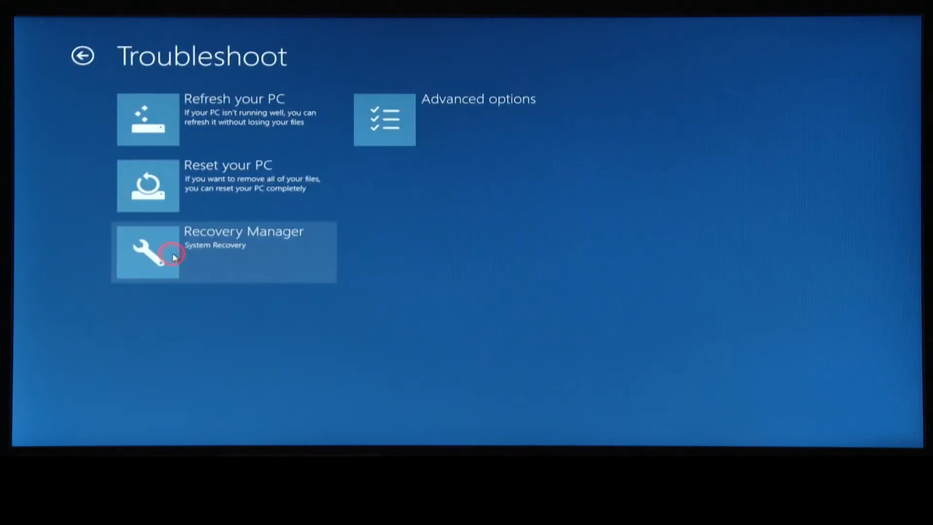
mouse_move(381, 155)
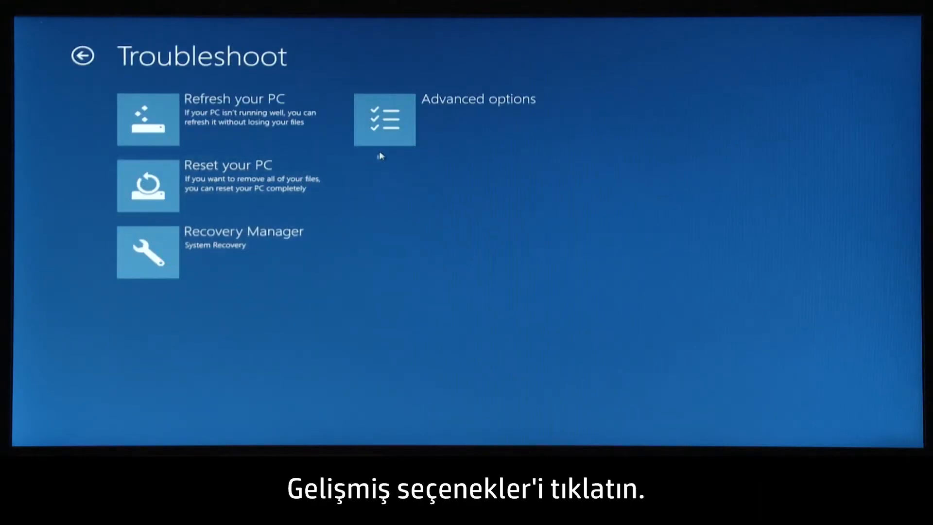
left_click(385, 119)
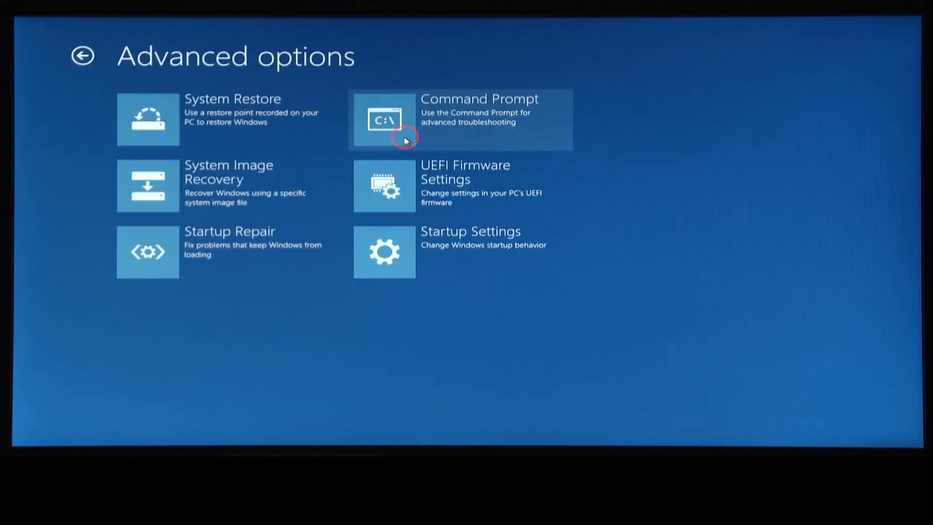
mouse_move(202, 140)
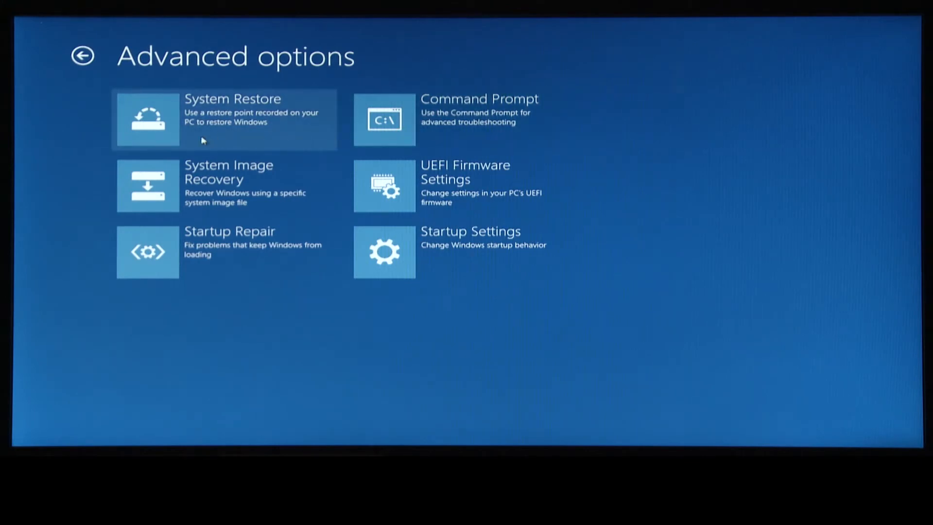
Step: Launch System Restore and sign in with the User account's password
left_click(232, 119)
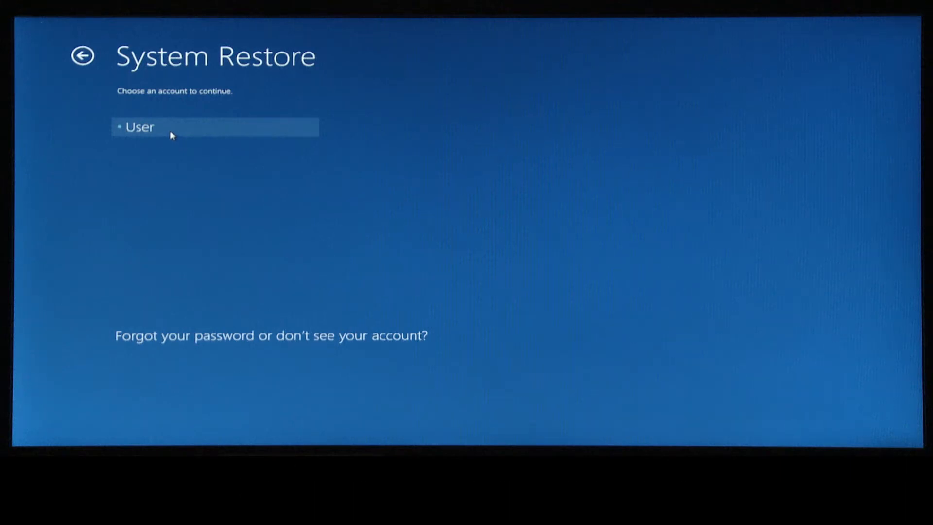
left_click(172, 127)
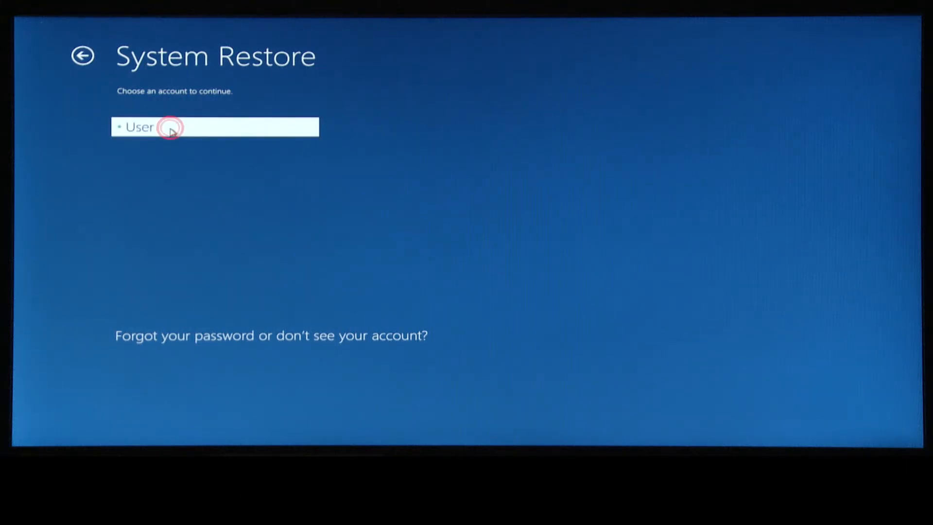
left_click(215, 127)
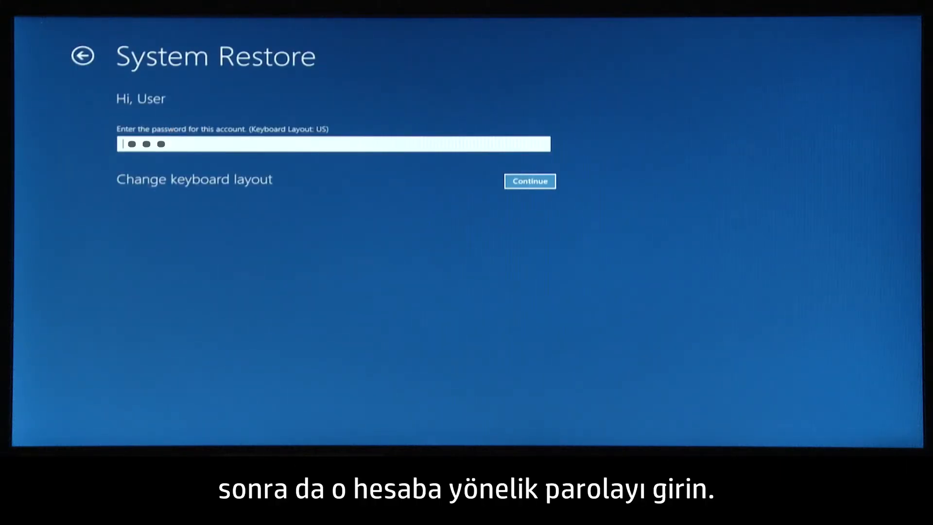
type("password")
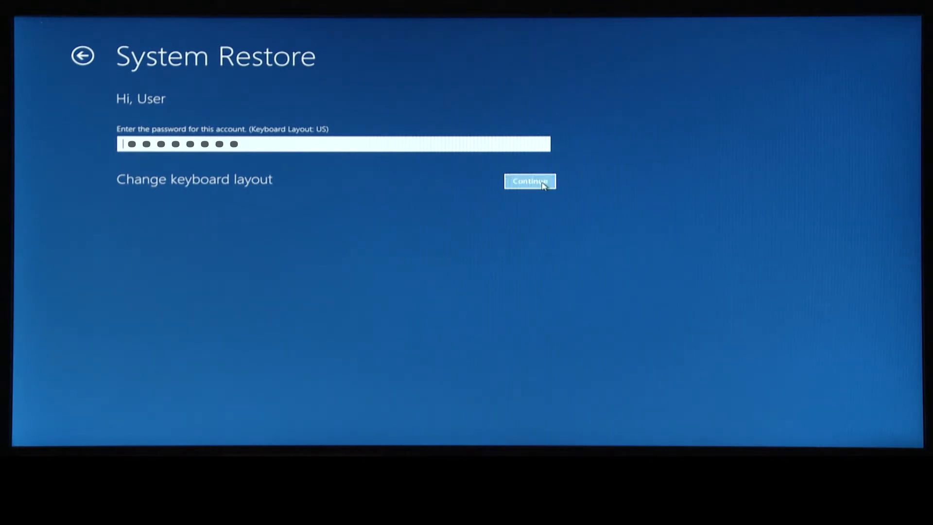
left_click(530, 181)
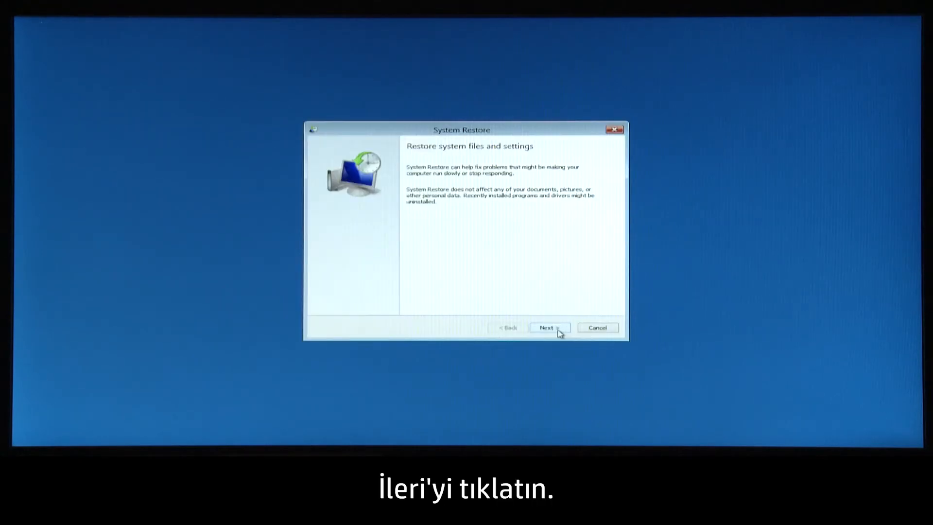
Step: Select the 2/20/2015 Automatic Restore Point and continue to its confirmation page
left_click(548, 327)
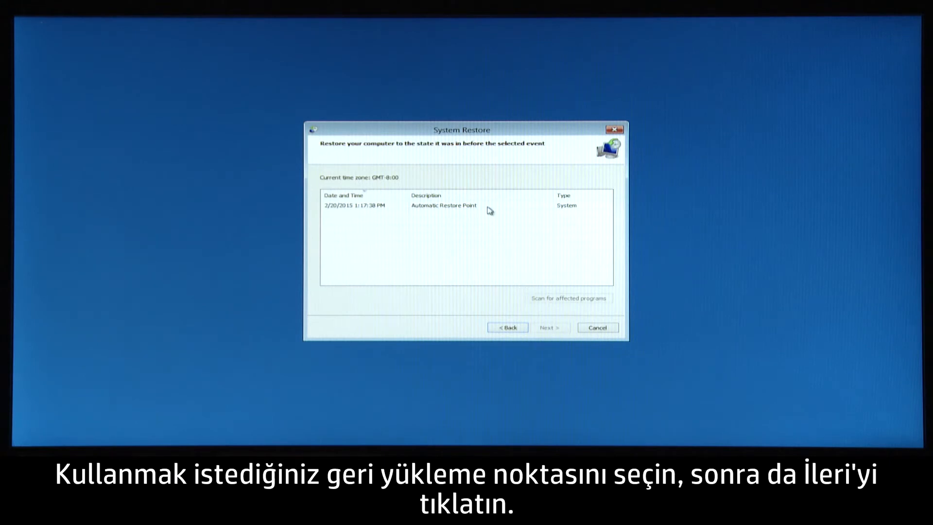
left_click(443, 205)
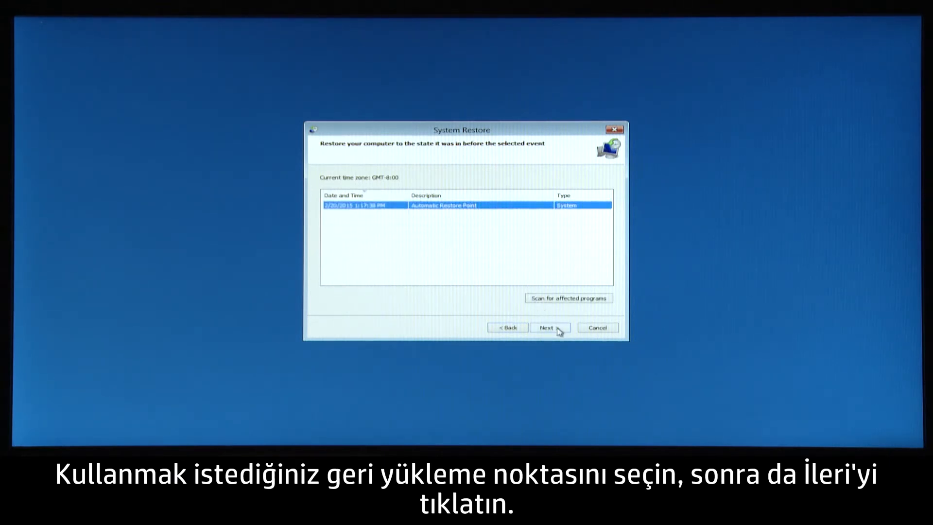
left_click(548, 328)
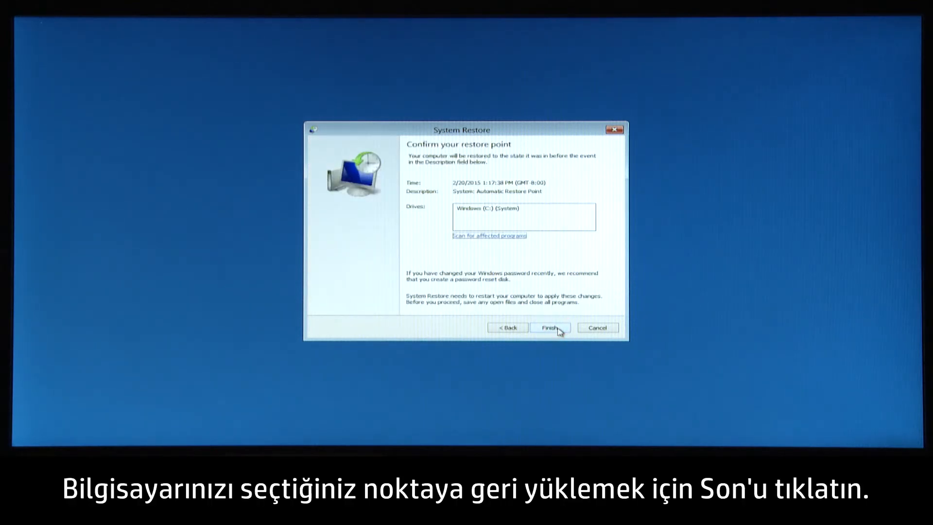
Step: Finish the wizard and accept the no-interruption warning to start restoring
left_click(548, 328)
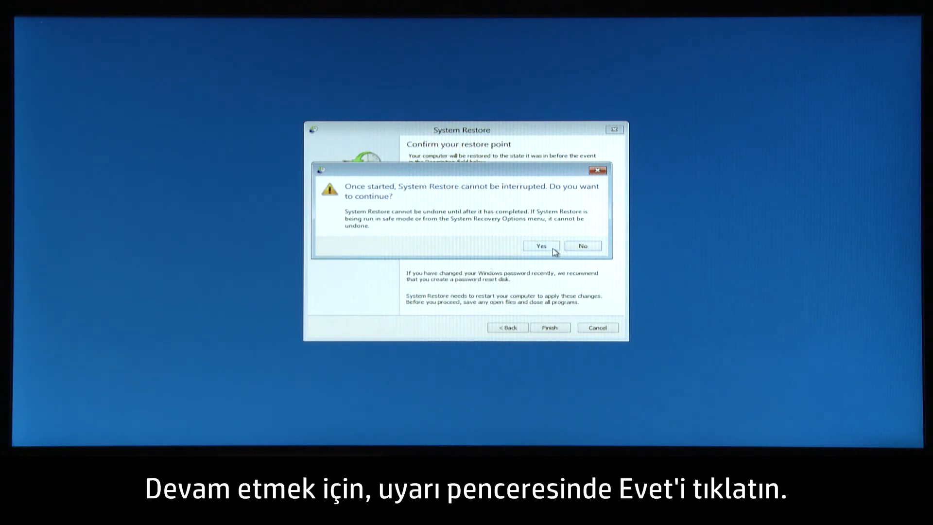
left_click(540, 246)
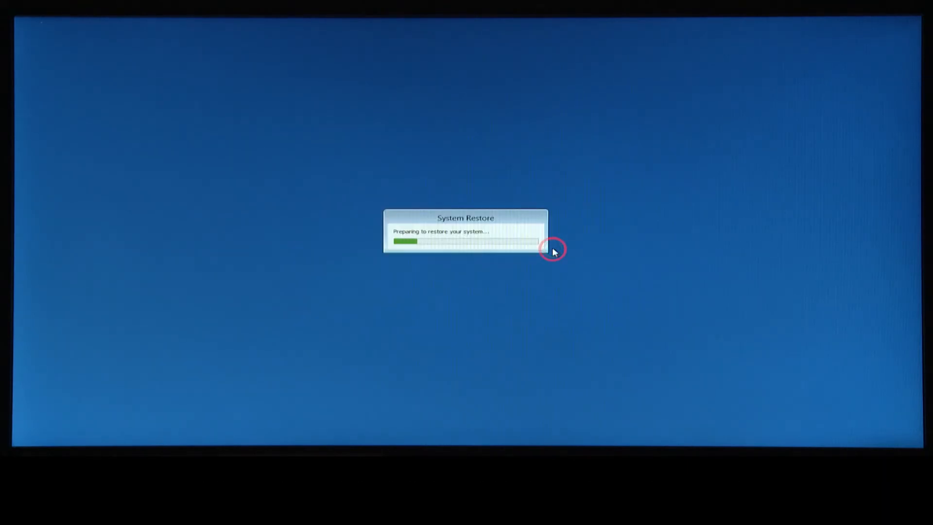